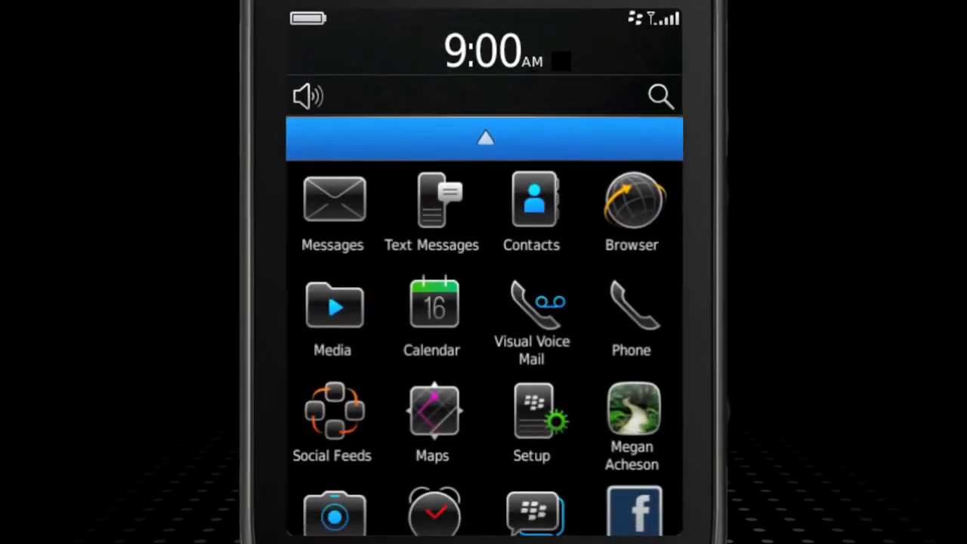
click(483, 137)
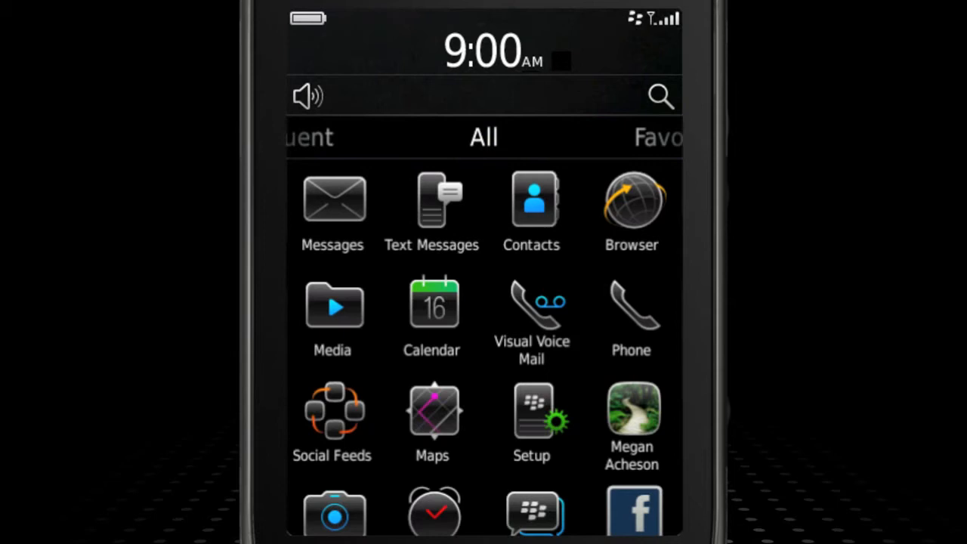
click(532, 420)
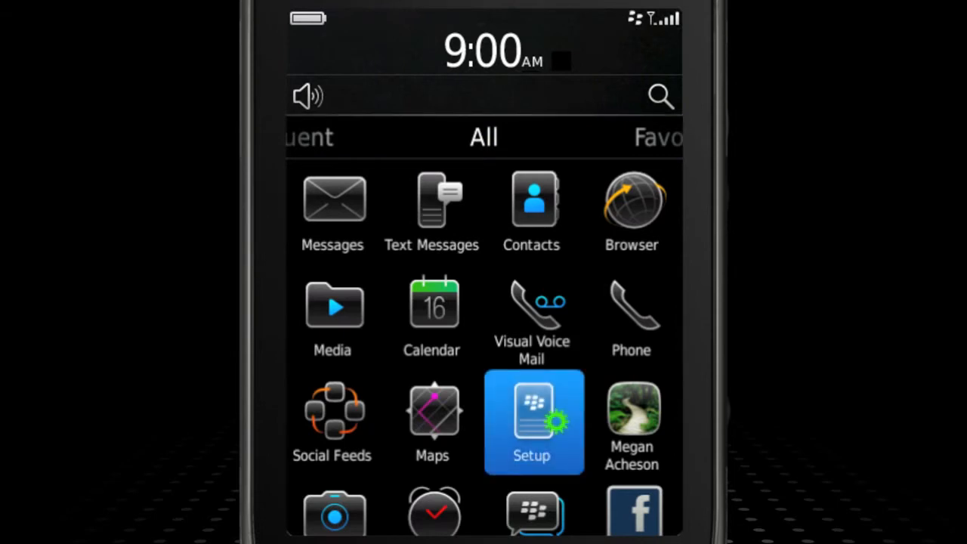
click(532, 422)
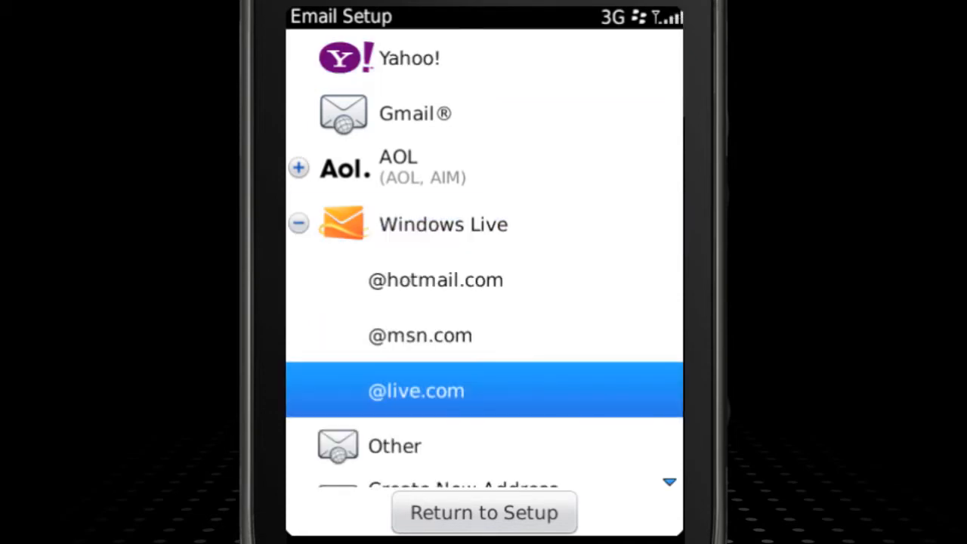
click(416, 390)
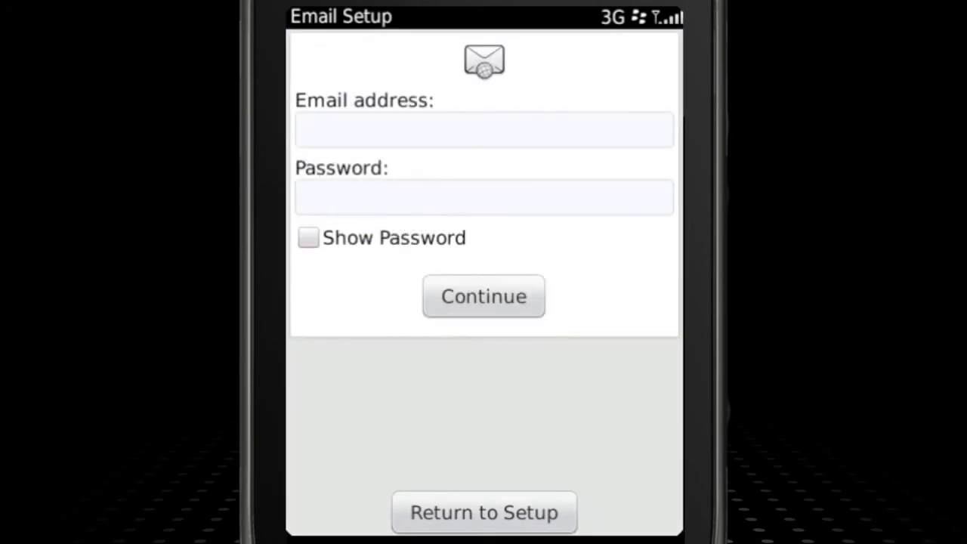
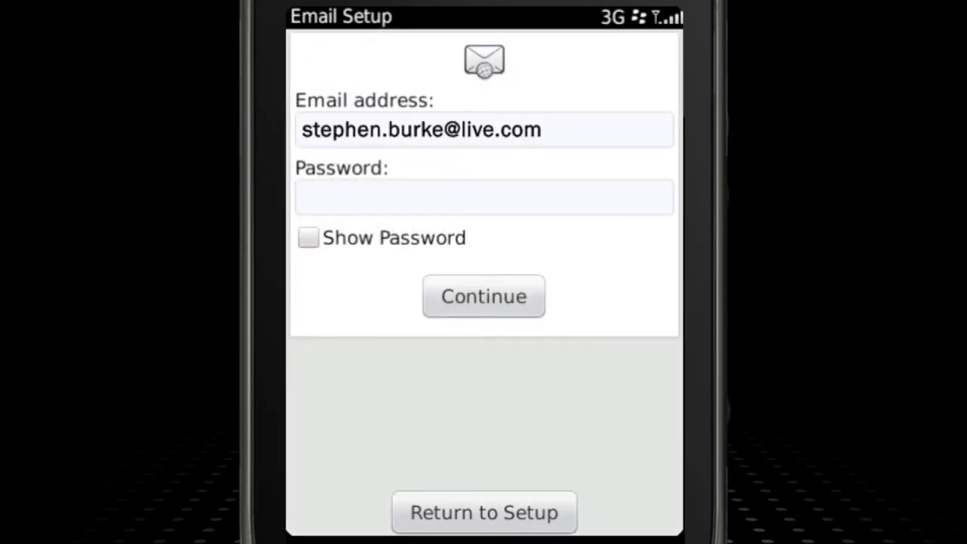
click(308, 237)
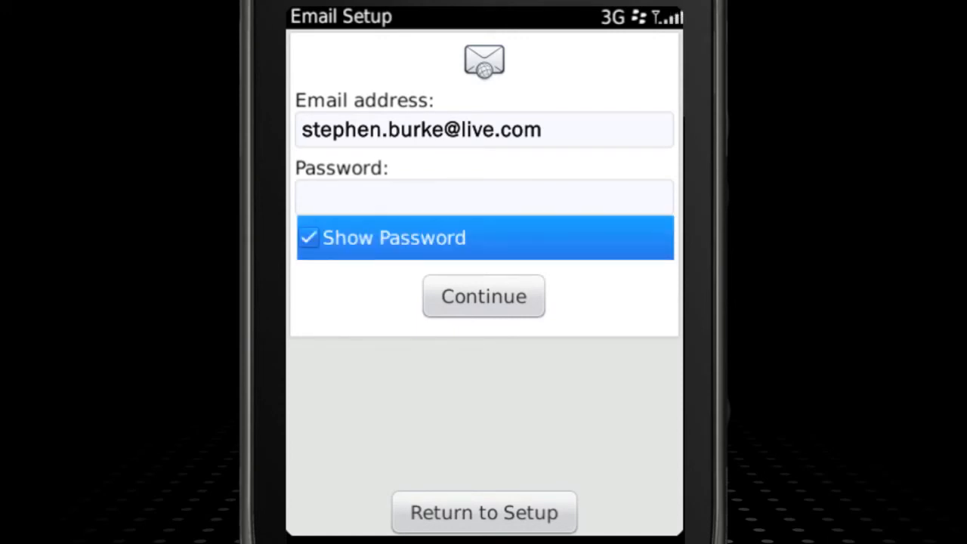
text(p)
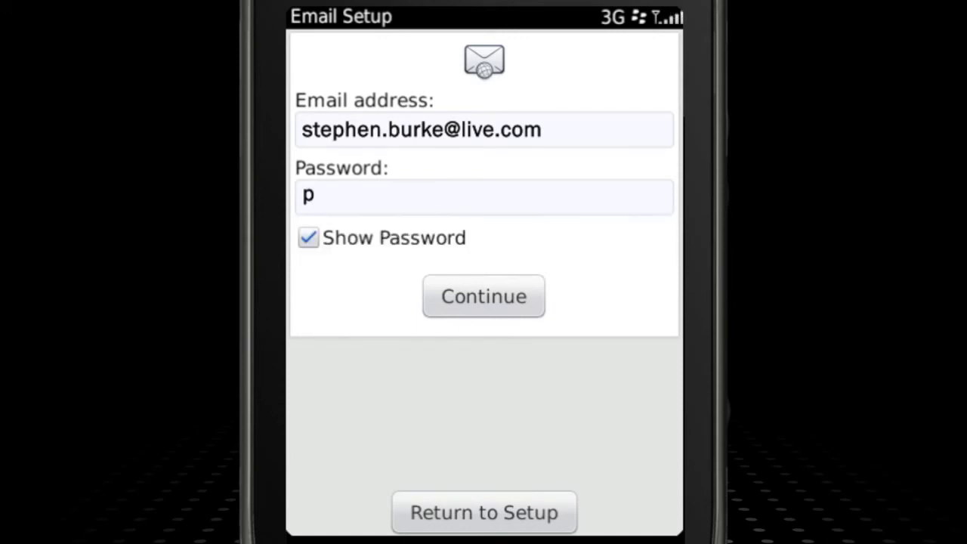
text(assword)
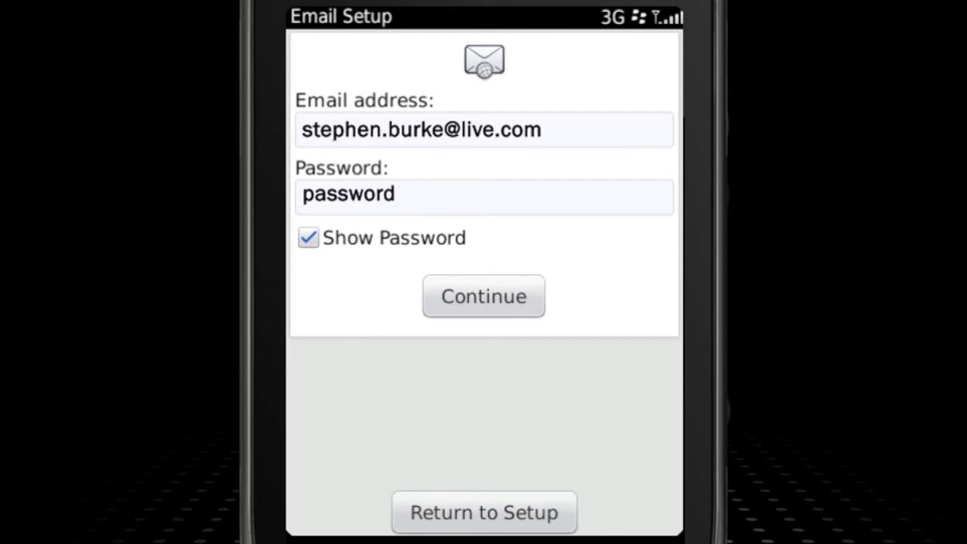
click(483, 295)
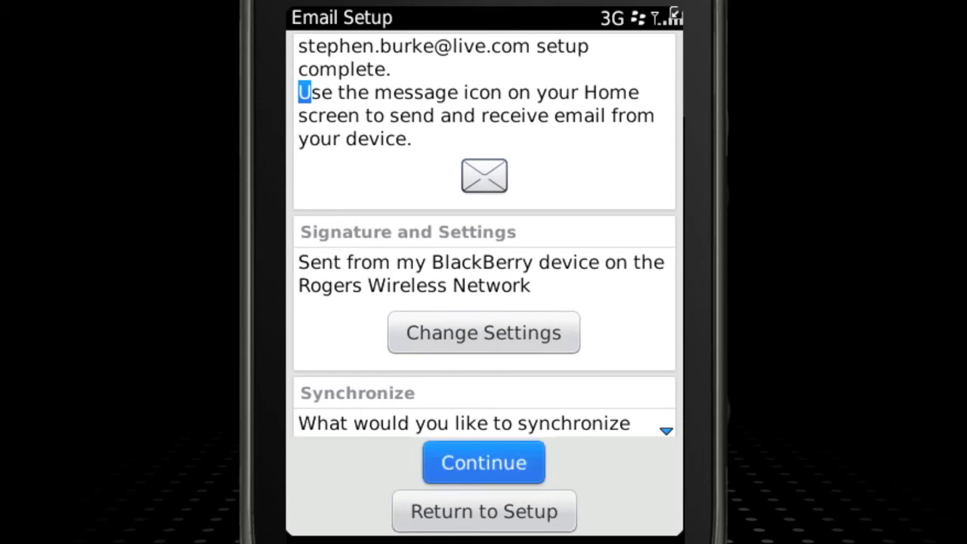
Continue past the setup-complete summary to the Instant Messenger Setup prompt
click(484, 462)
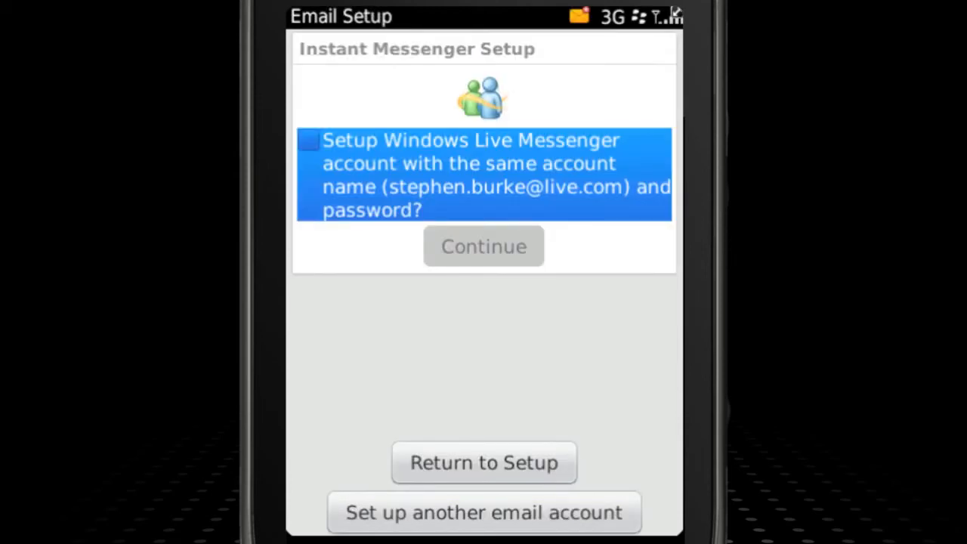